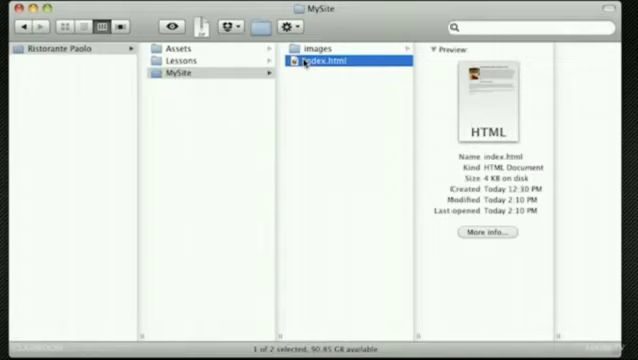
mouse_move(304, 256)
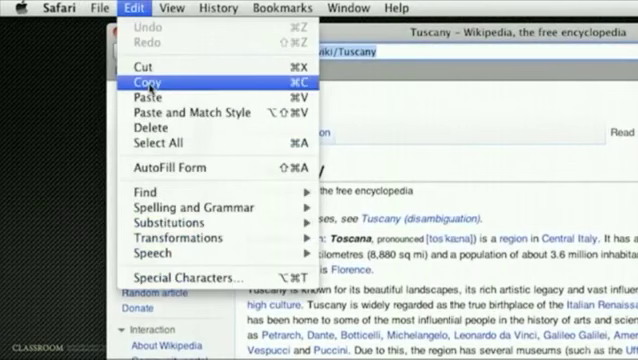
- Copy the Tuscany Wikipedia article's web address from Safari's address bar
click(152, 82)
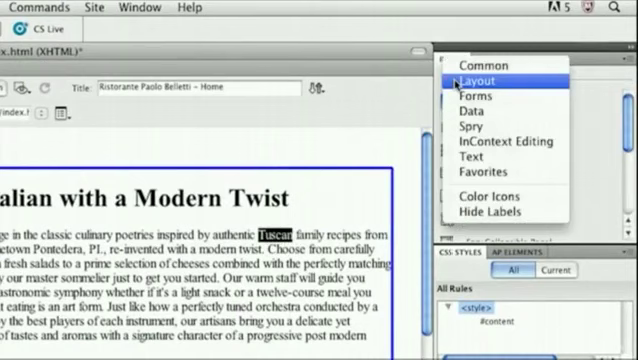
- Switch the Insert panel to the Common objects category with 'Tuscan' selected
click(484, 80)
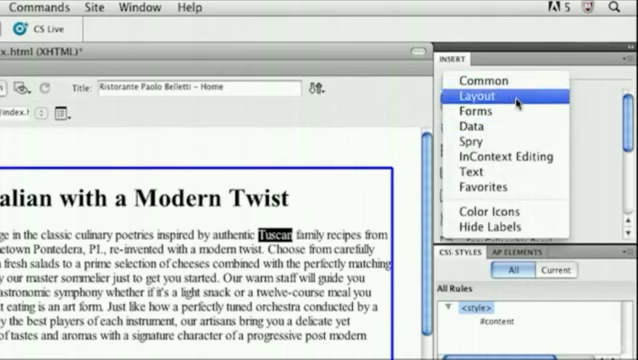
click(490, 96)
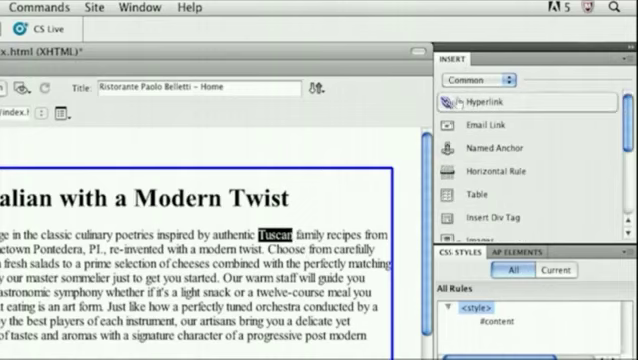
- Hyperlink 'Tuscan' to wikipedia.org/wiki/Tuscany with target _new
click(488, 100)
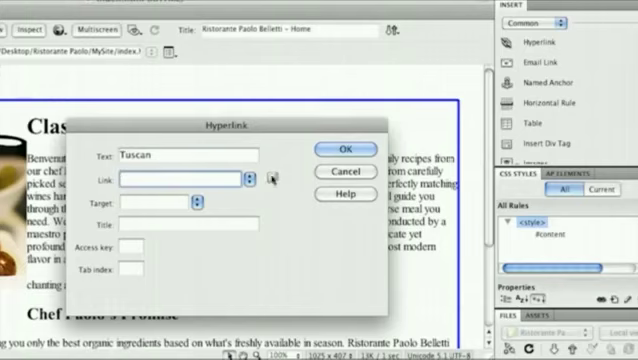
mouse_move(276, 182)
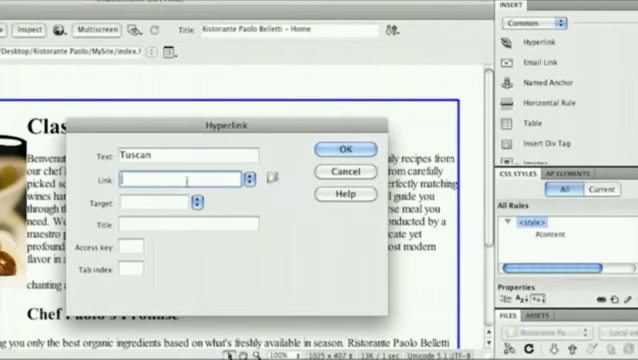
text(wikipedia.org/wiki/Tuscany)
click(154, 200)
text(_new)
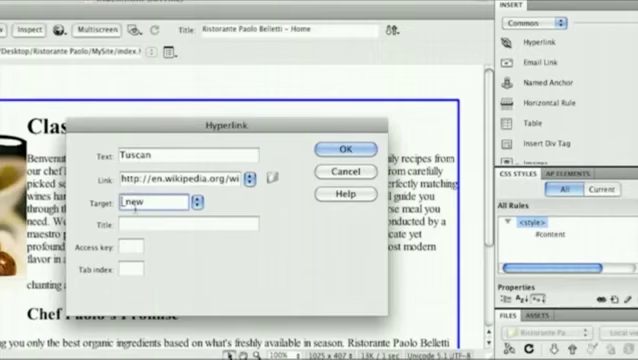
click(348, 148)
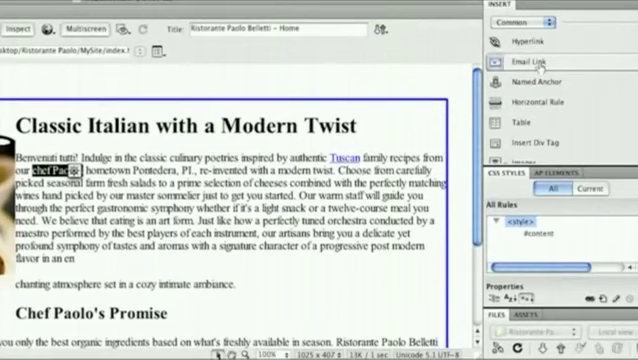
- Start an email link on 'Chef Paolo', entering the address beginning 'pa'
click(532, 64)
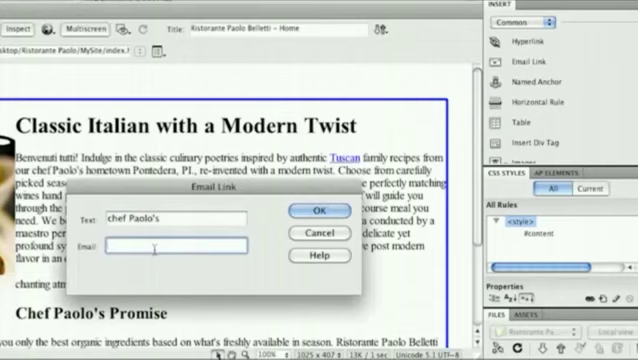
text(pa)
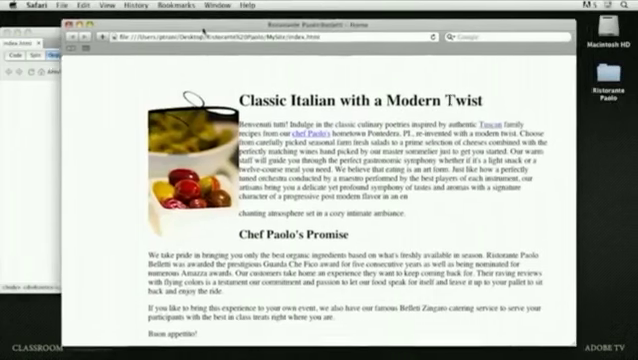
scroll(down, 3)
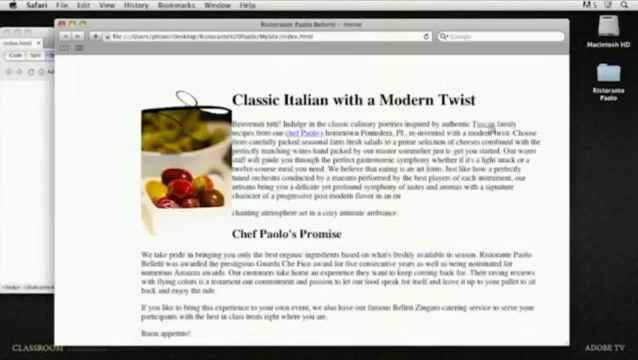
mouse_move(488, 132)
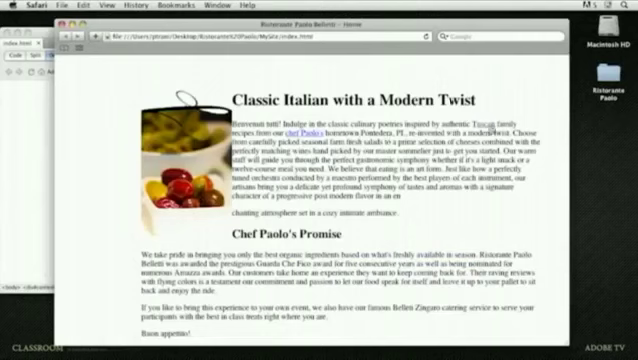